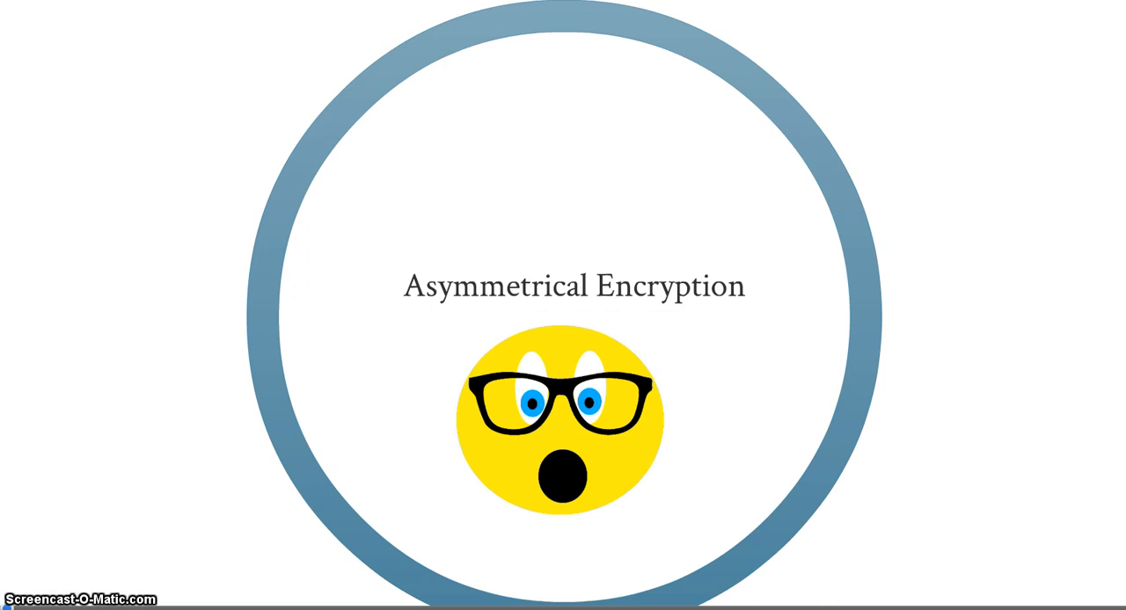
Advance from the Asymmetrical Encryption title to the frame introducing Rob
left_click(517, 321)
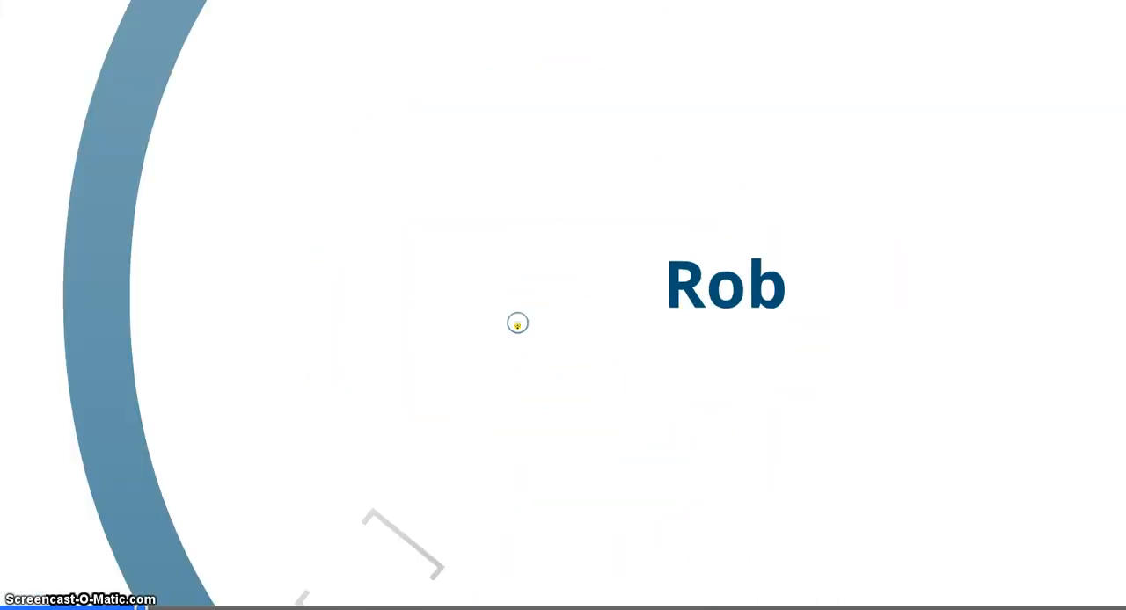